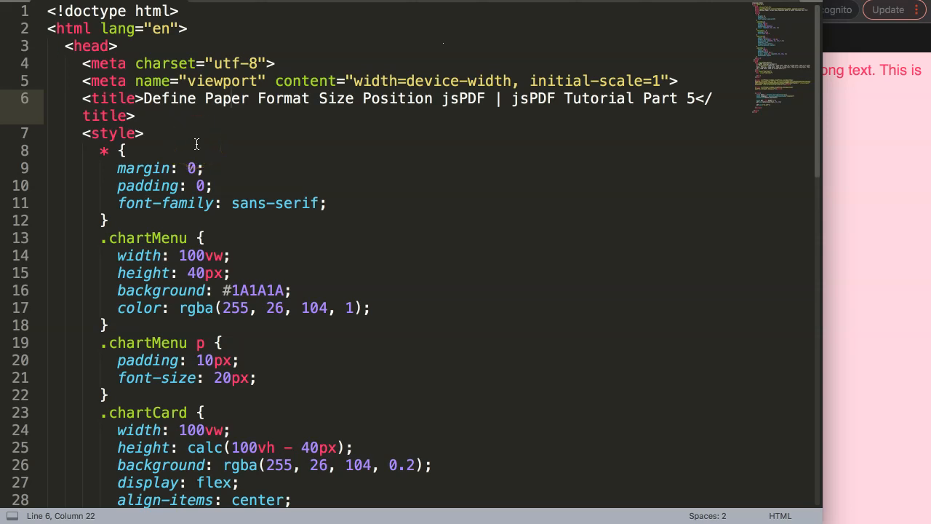
mouse_move(250, 117)
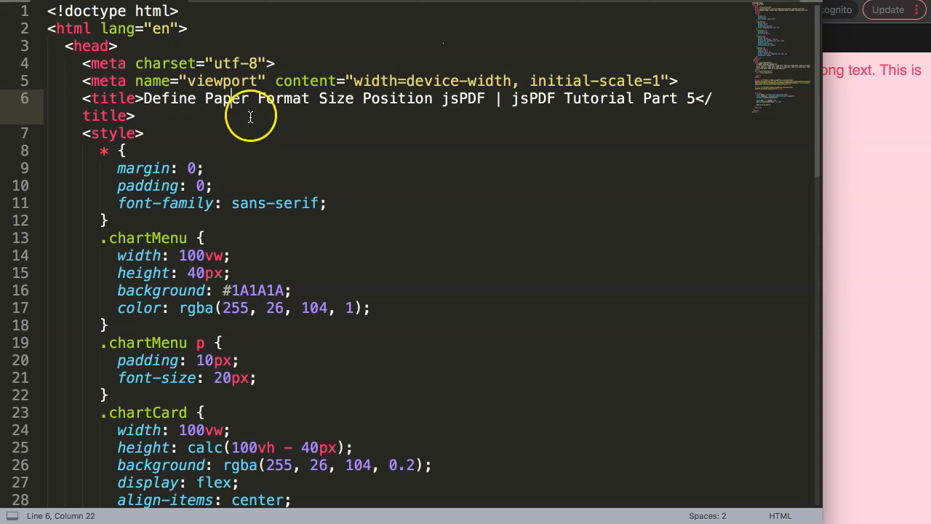
mouse_move(331, 135)
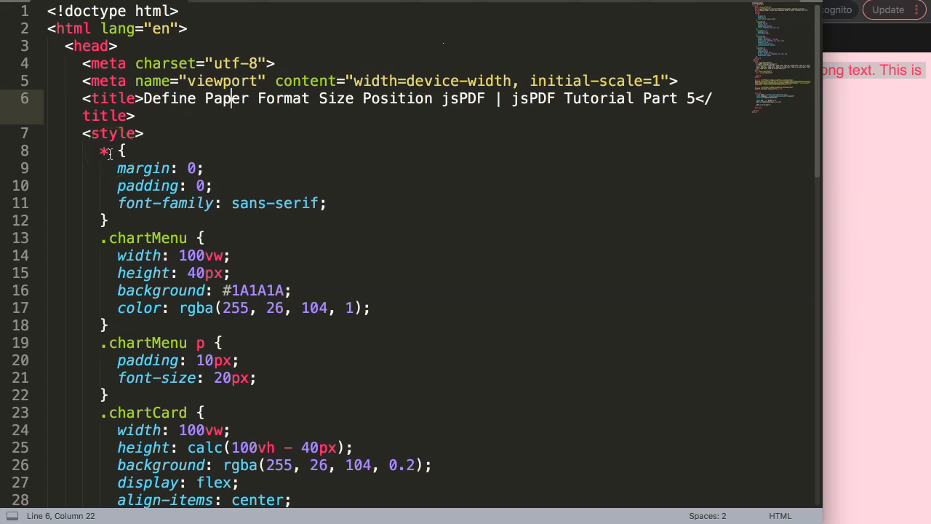
Scroll to the script and locate the jsPDF constructor line near the a4 file name
scroll(down, 3)
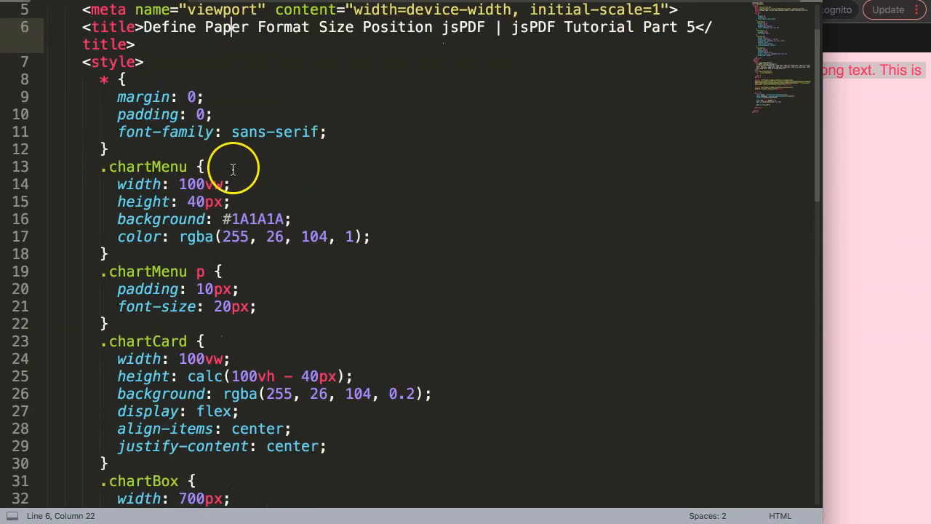
mouse_move(252, 118)
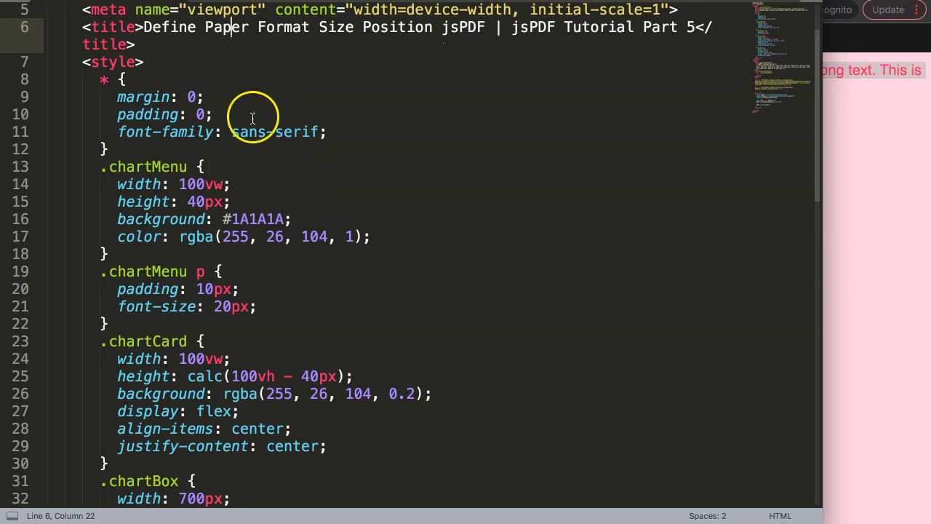
scroll(down, 3)
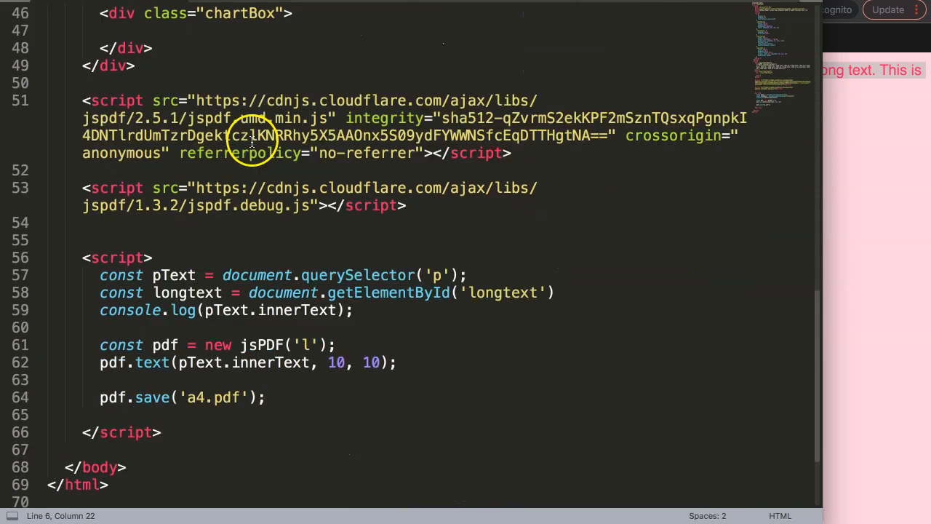
scroll(down, 3)
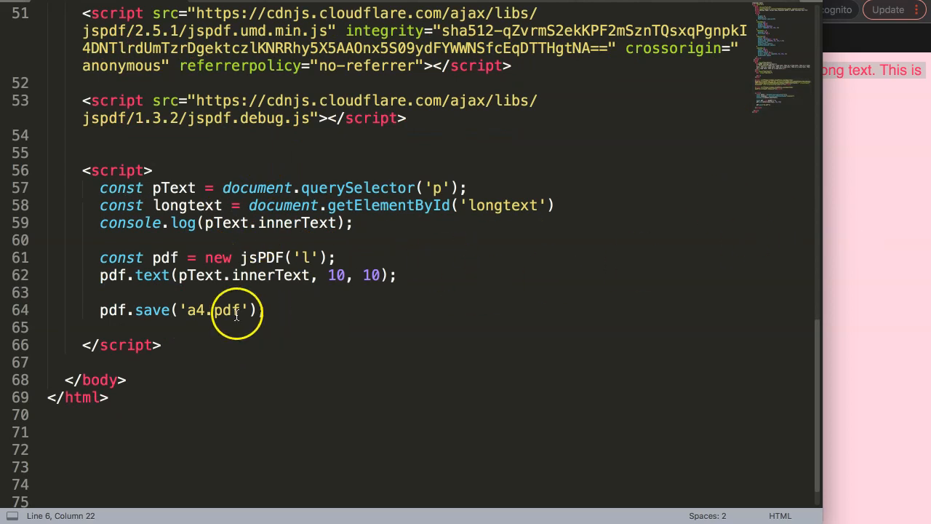
double_click(194, 310)
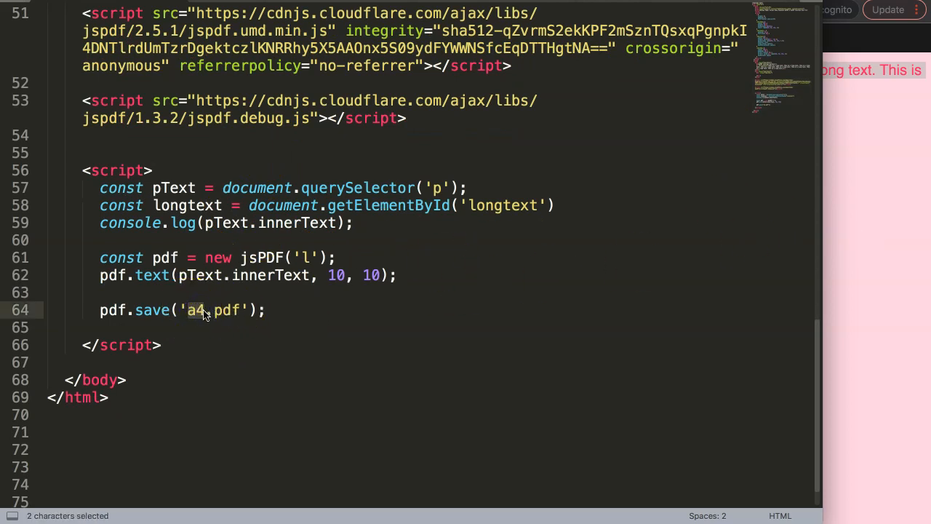
mouse_move(193, 253)
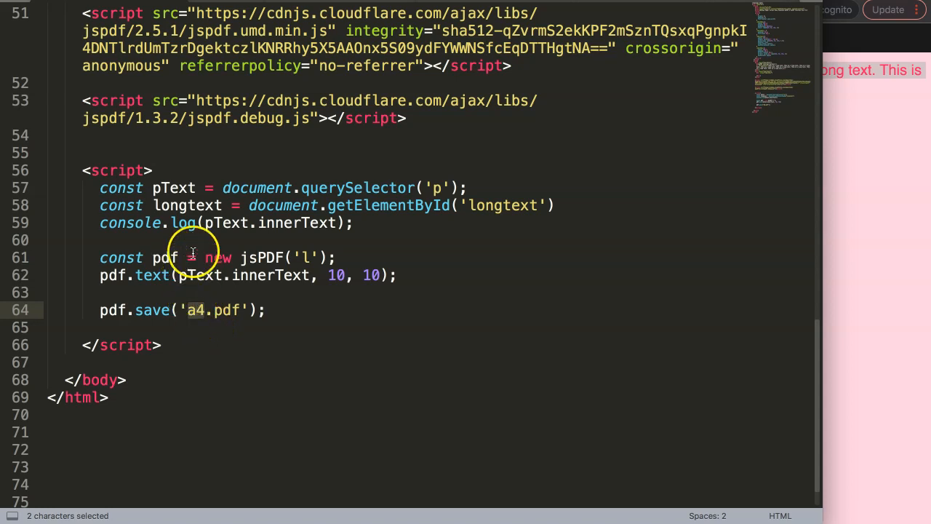
click(347, 240)
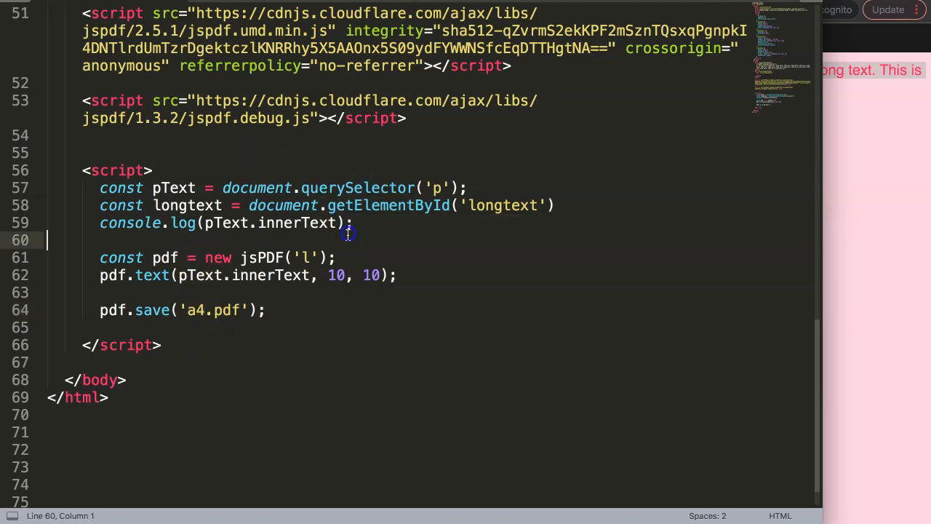
mouse_move(348, 239)
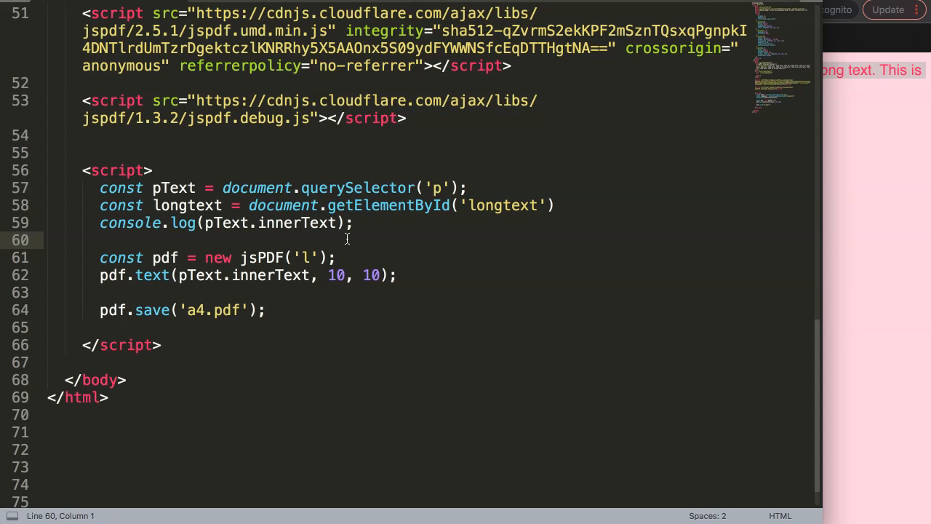
mouse_move(344, 243)
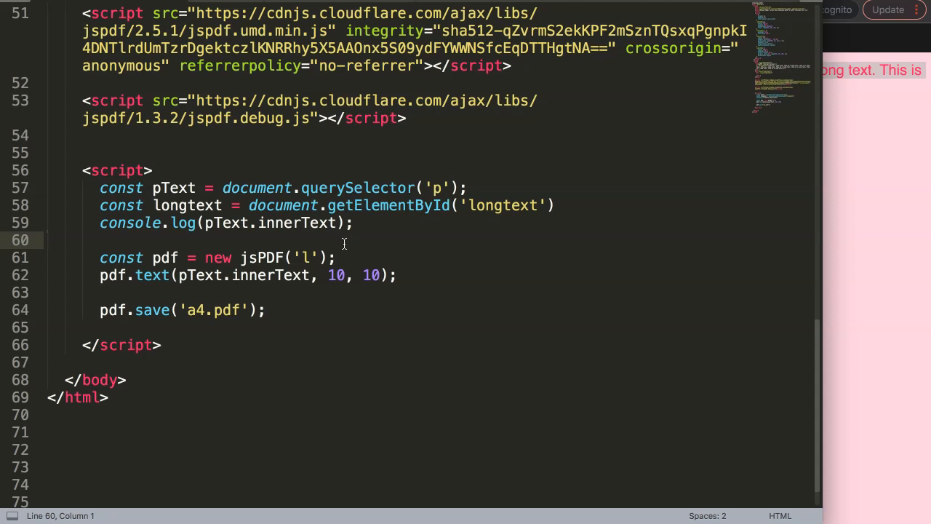
mouse_move(325, 245)
text(, '', )
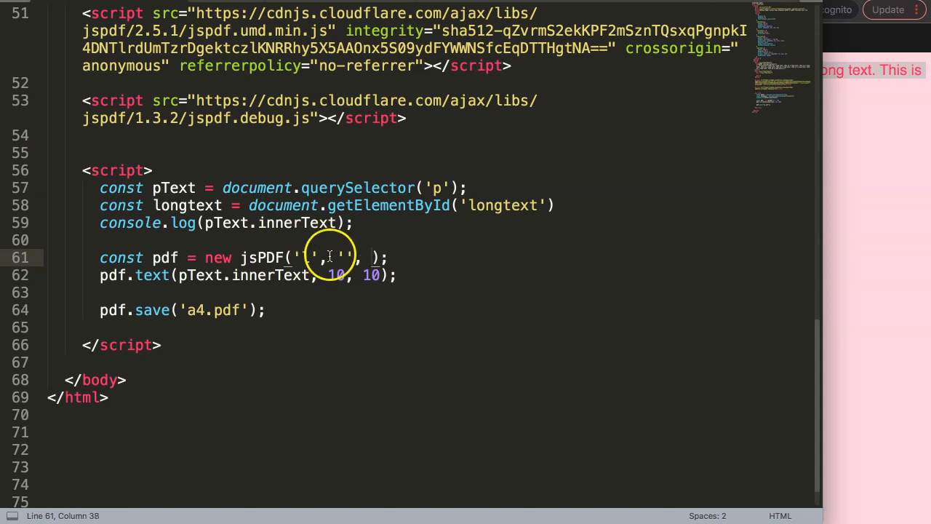
Change line 61 to new jsPDF('l', '', 'a4') so the constructor takes orientation, unit and format
text(l)
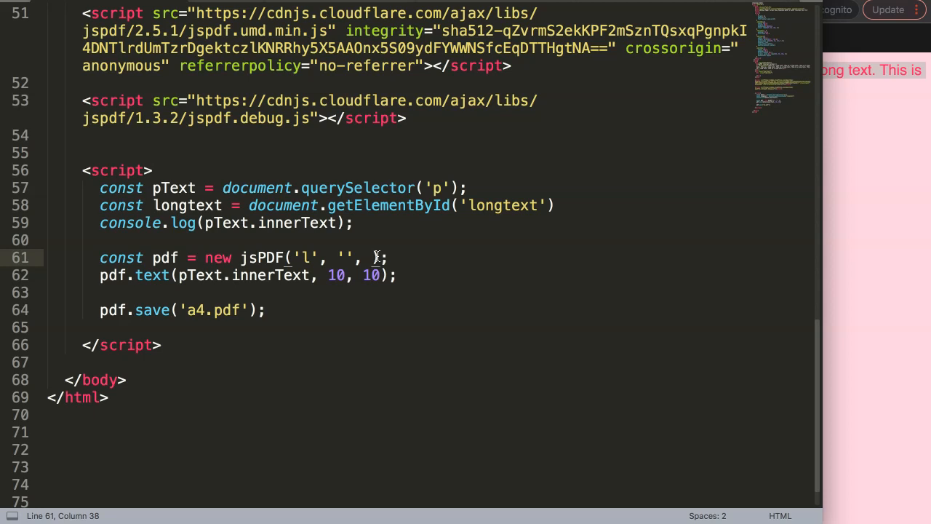
text(a)
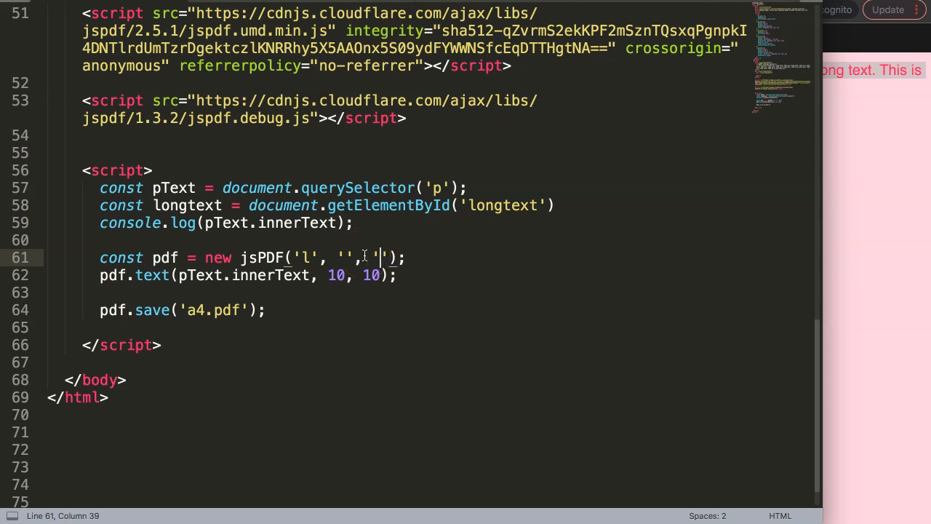
text(a4)
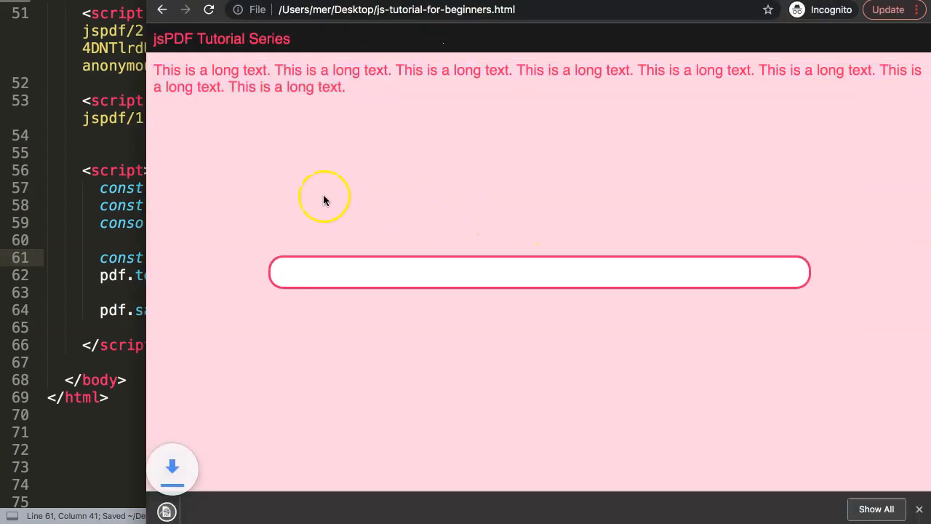
View the downloaded landscape a4.pdf reading 'jsPDF Tutorial Series' in Chrome
click(172, 468)
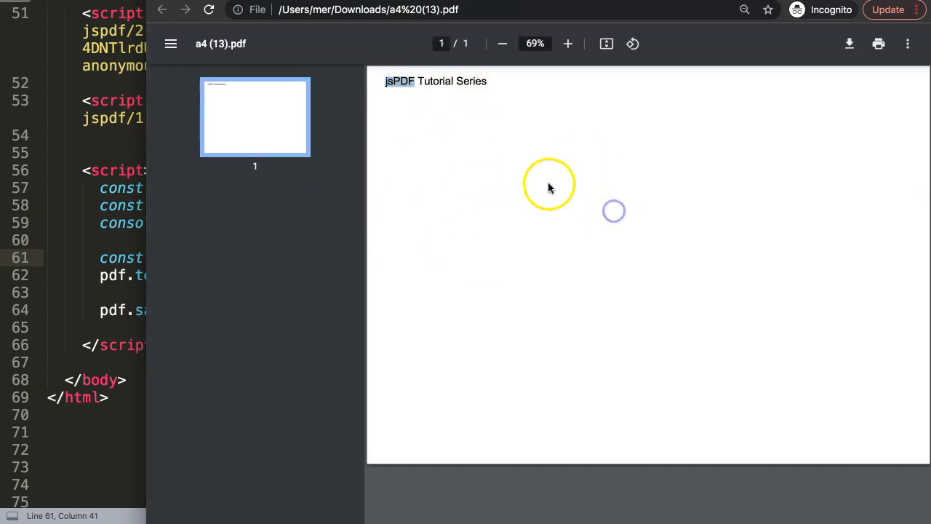
mouse_move(558, 157)
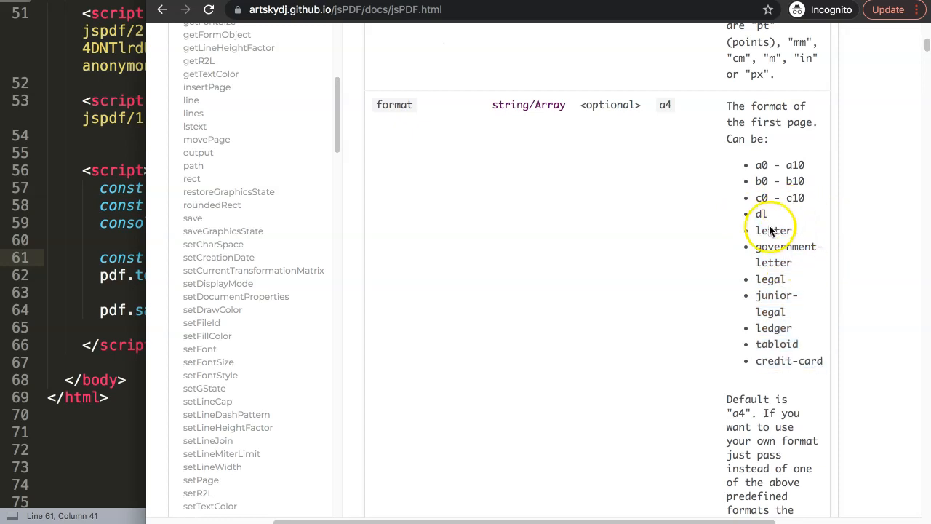
mouse_move(542, 158)
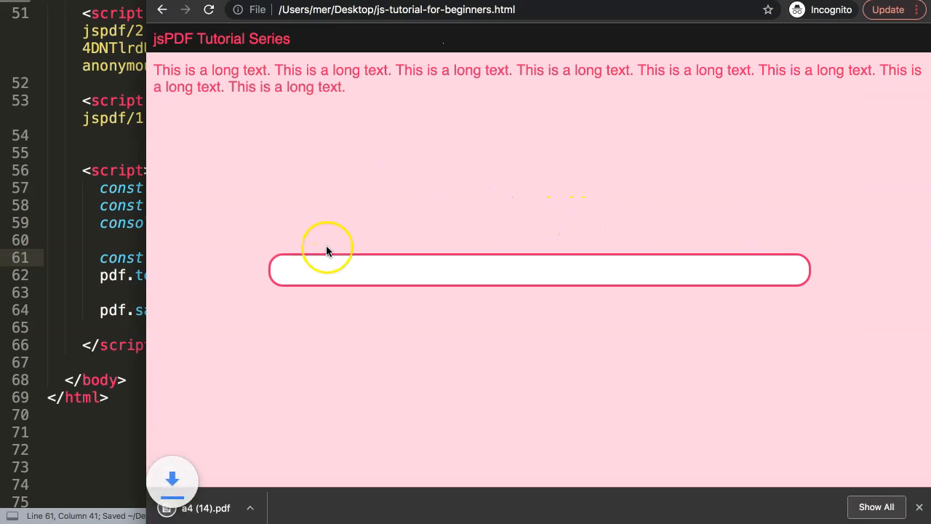
View the new a4 (14).pdf download, a smaller landscape page with the title
click(206, 508)
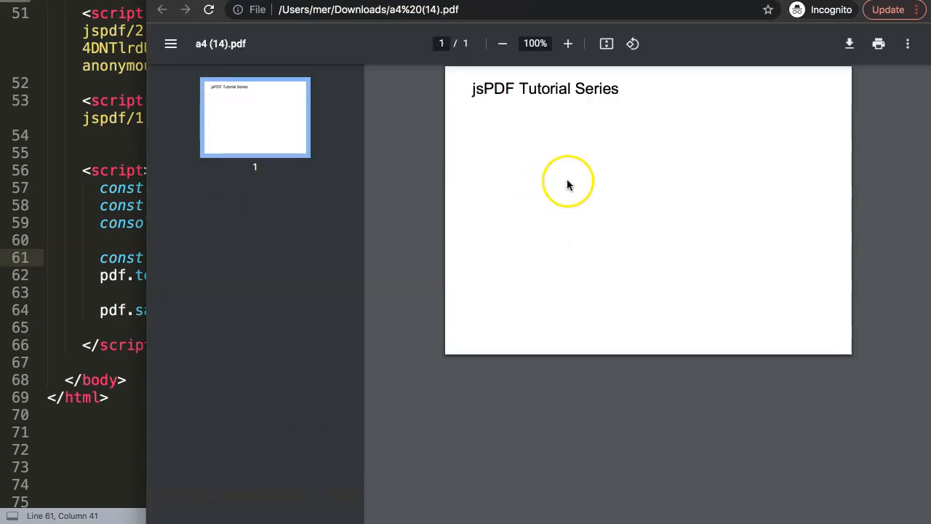
mouse_move(537, 102)
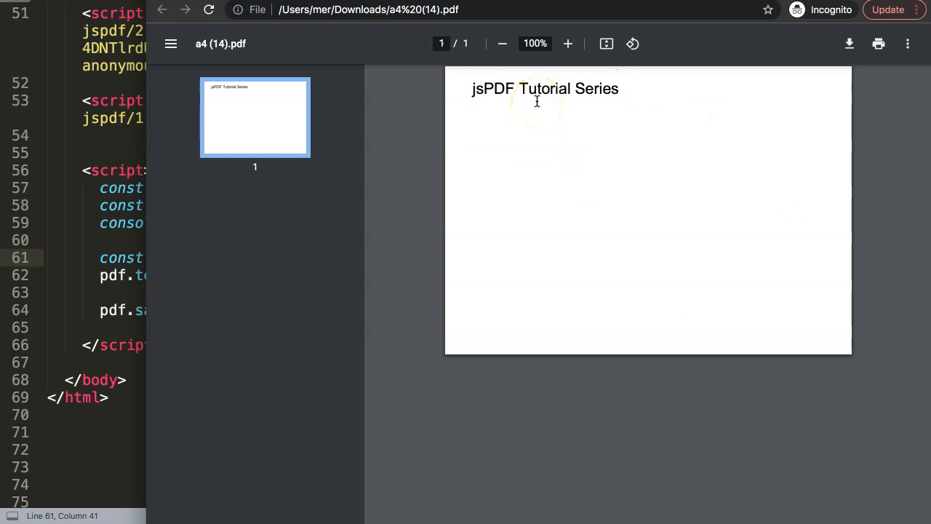
mouse_move(549, 116)
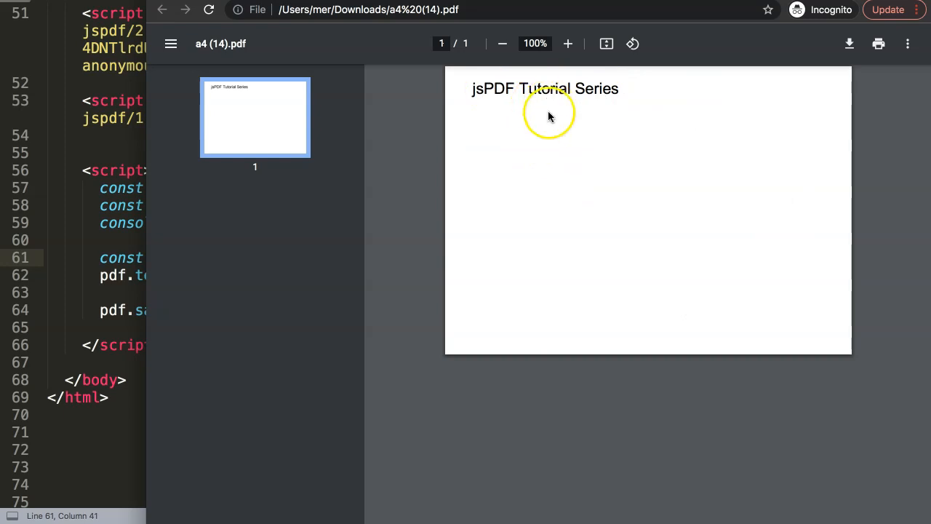
mouse_move(716, 211)
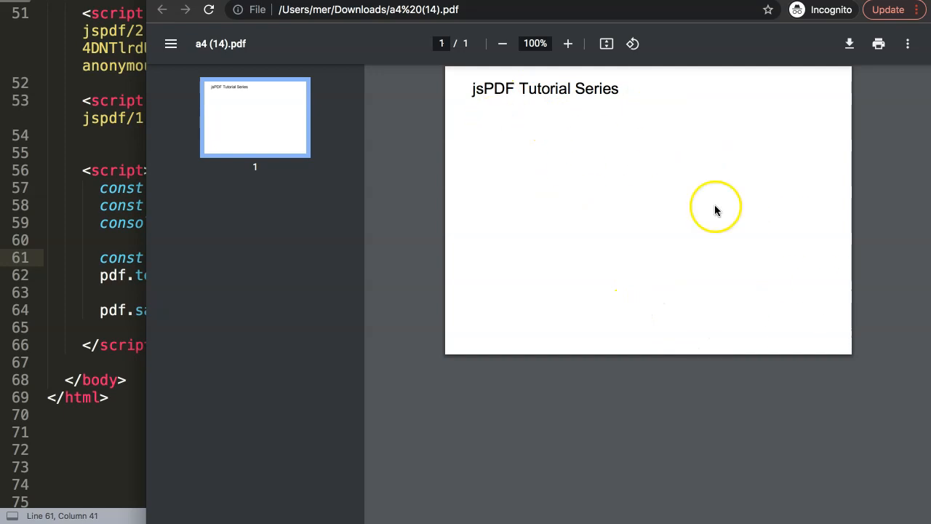
mouse_move(538, 204)
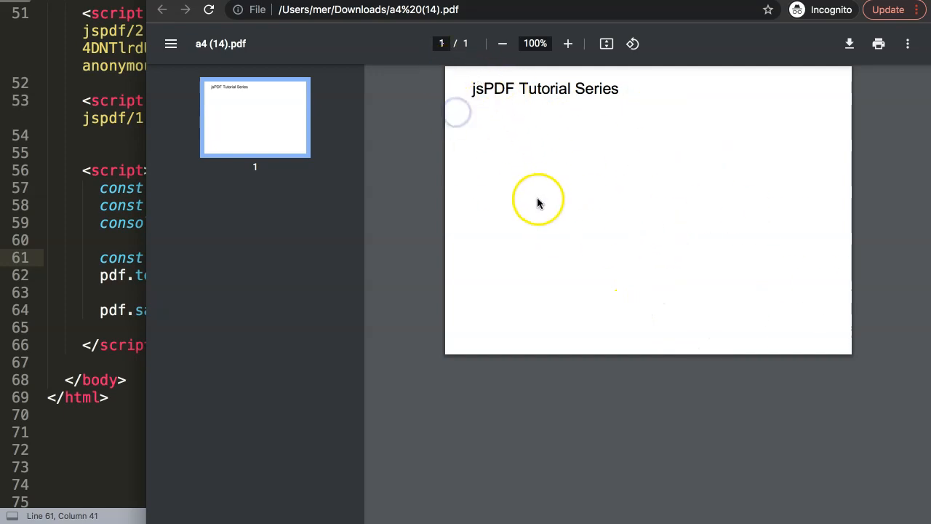
mouse_move(649, 118)
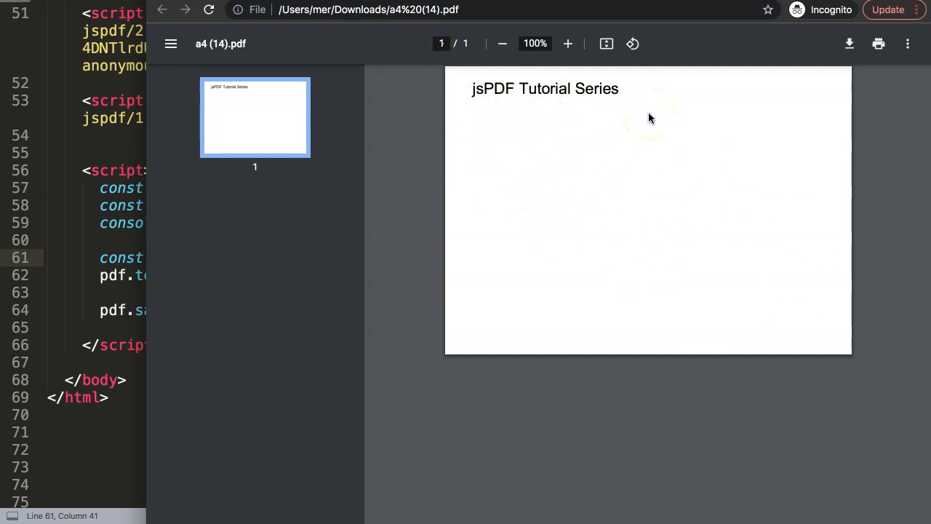
mouse_move(506, 170)
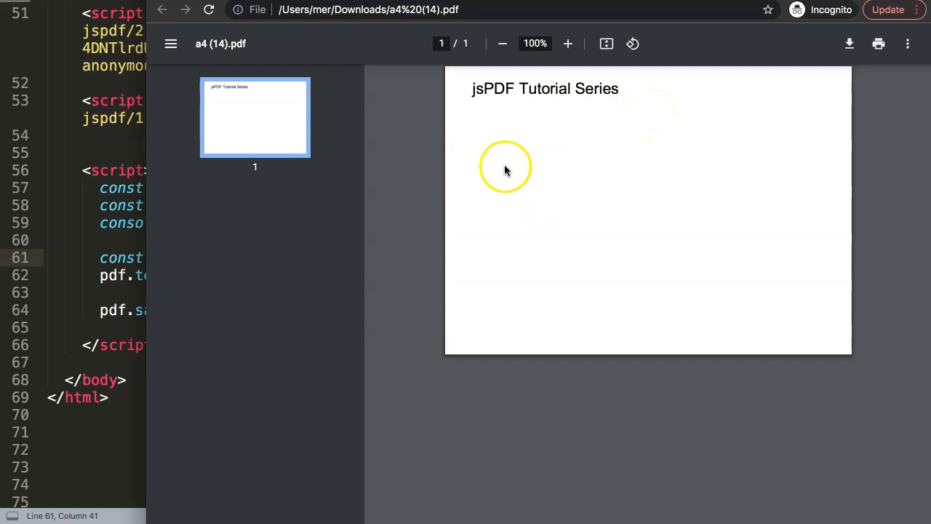
mouse_move(502, 171)
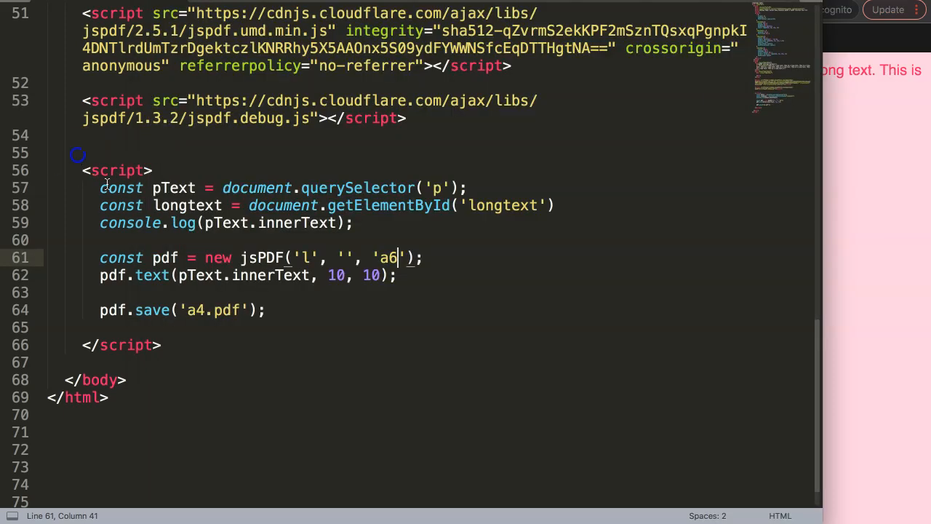
Keep the a4 format and change the orientation argument from 'l' to 'p' for portrait
double_click(390, 257)
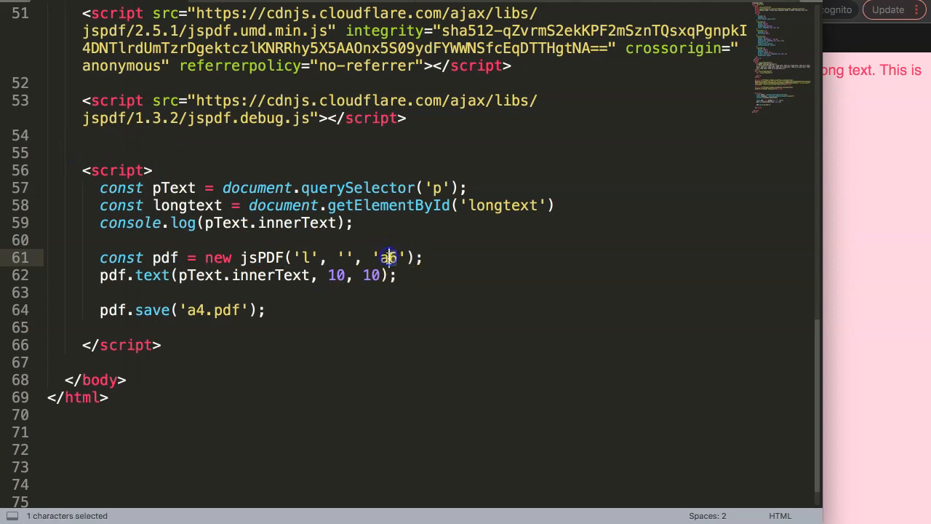
click(302, 257)
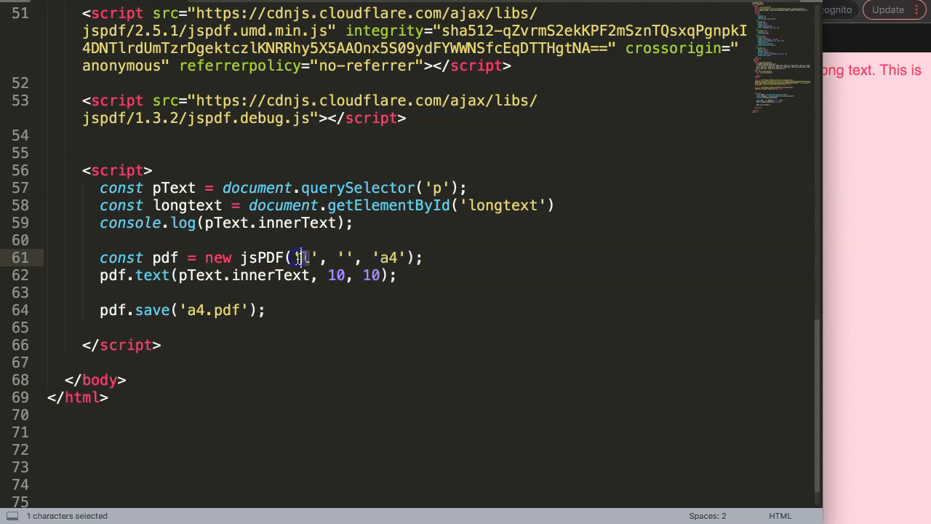
text(p)
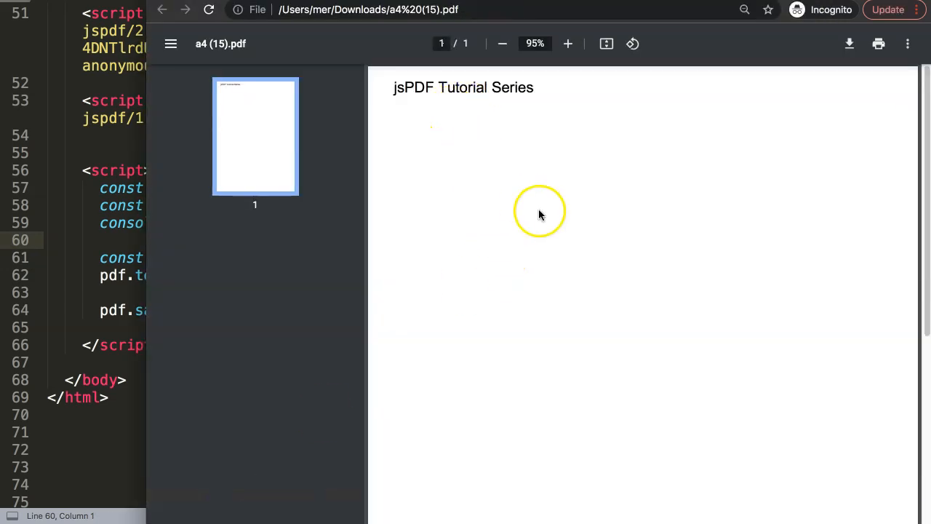
mouse_move(247, 149)
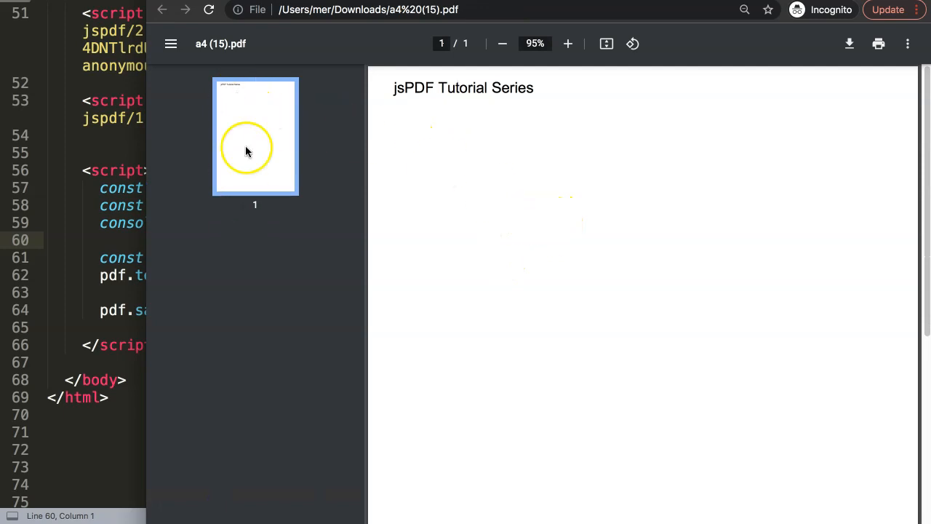
mouse_move(492, 210)
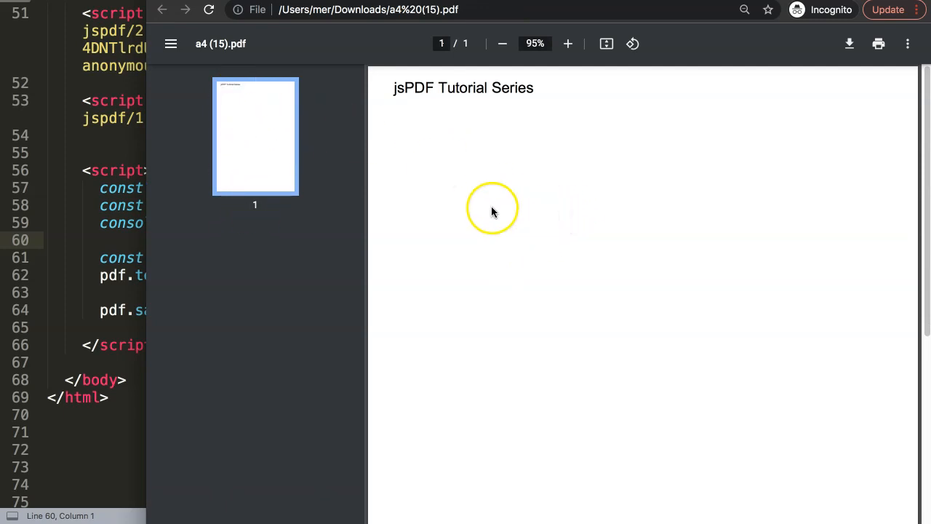